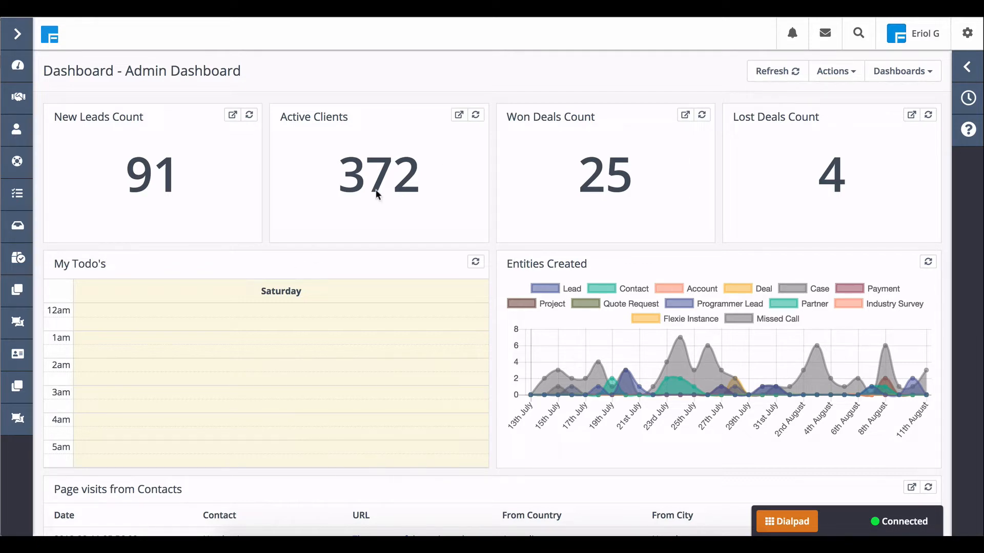
{"action": "mouse_move", "coordinate": [493, 80]}
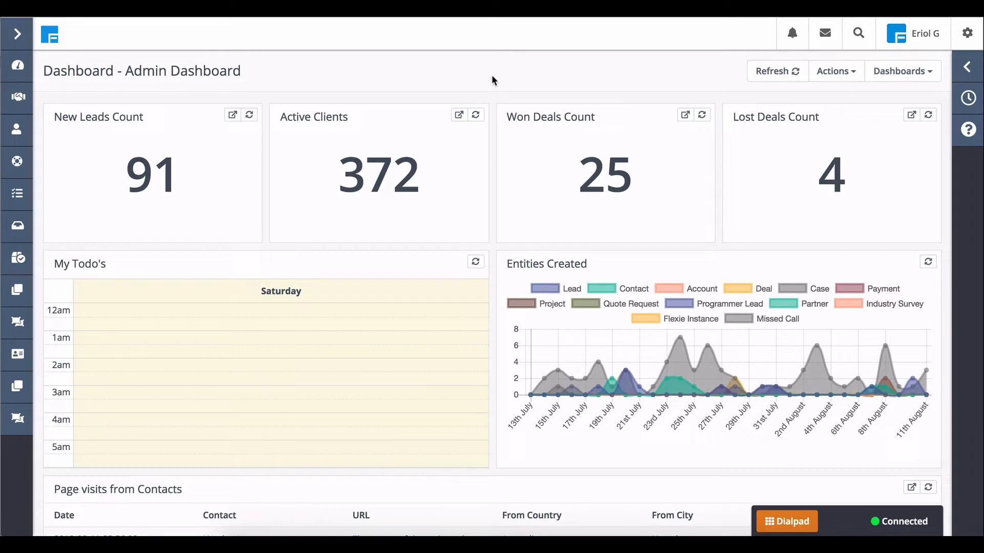
{"action": "mouse_move", "coordinate": [52, 396]}
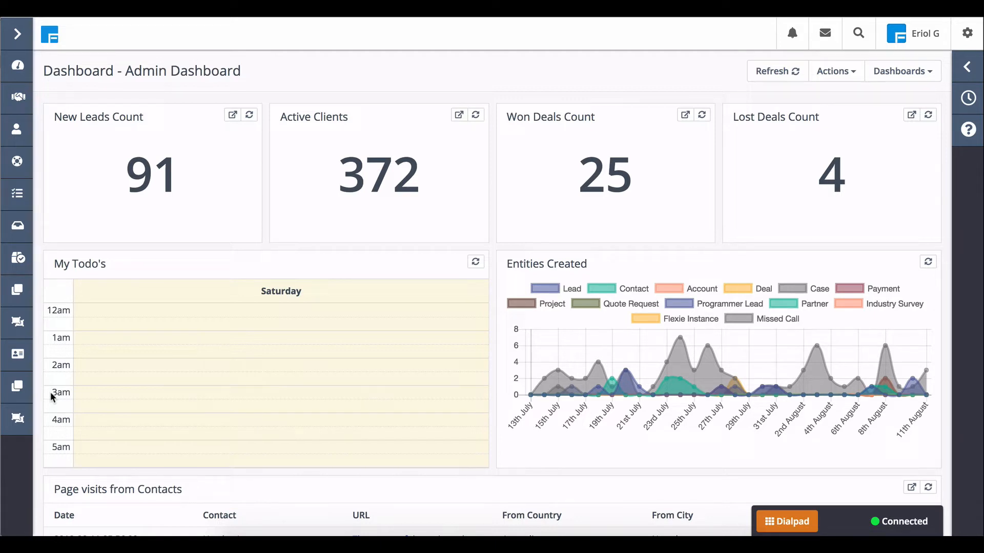
{"action": "mouse_move", "coordinate": [6, 350]}
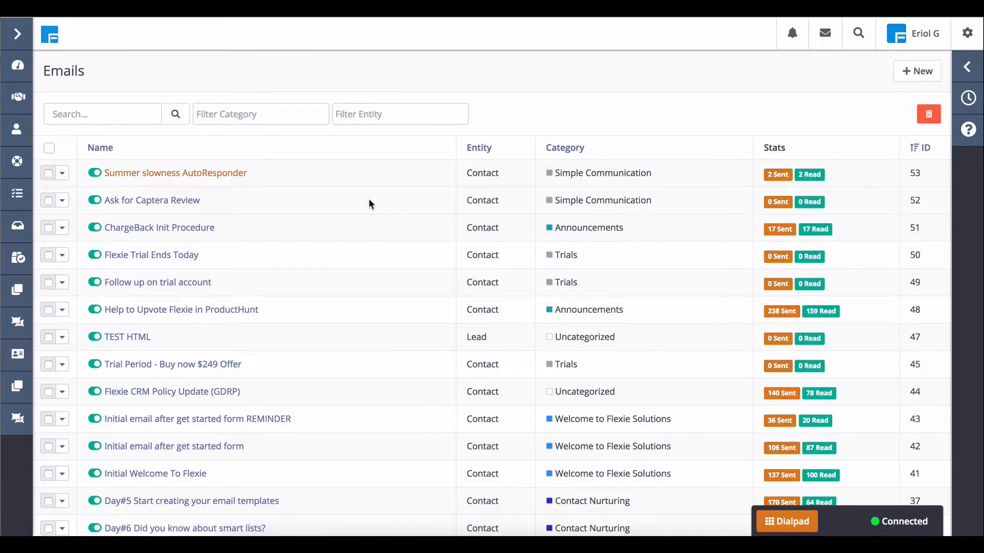
Bring the Summer slowness AutoResponder email from the list into its editor.
{"action": "left_click", "coordinate": [175, 172]}
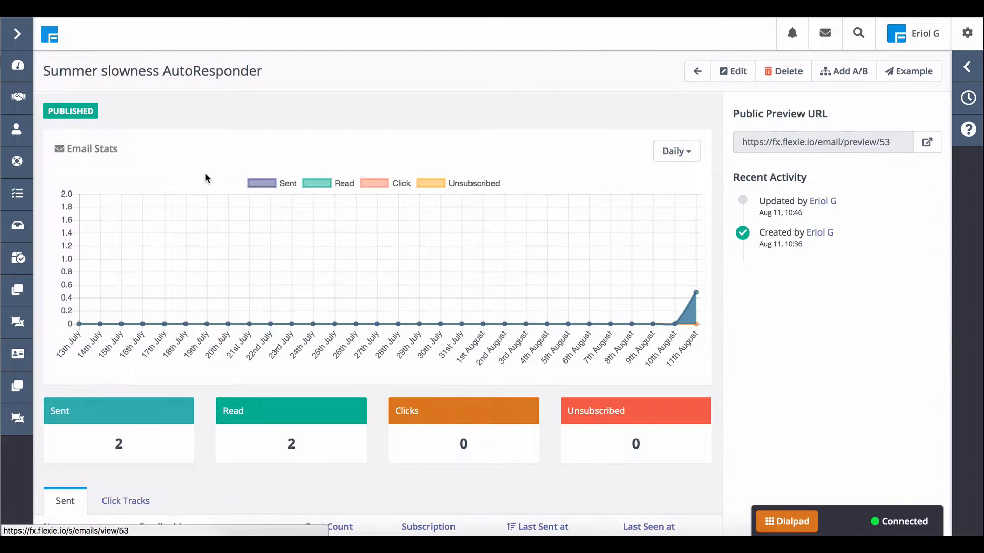
{"action": "left_click", "coordinate": [733, 71]}
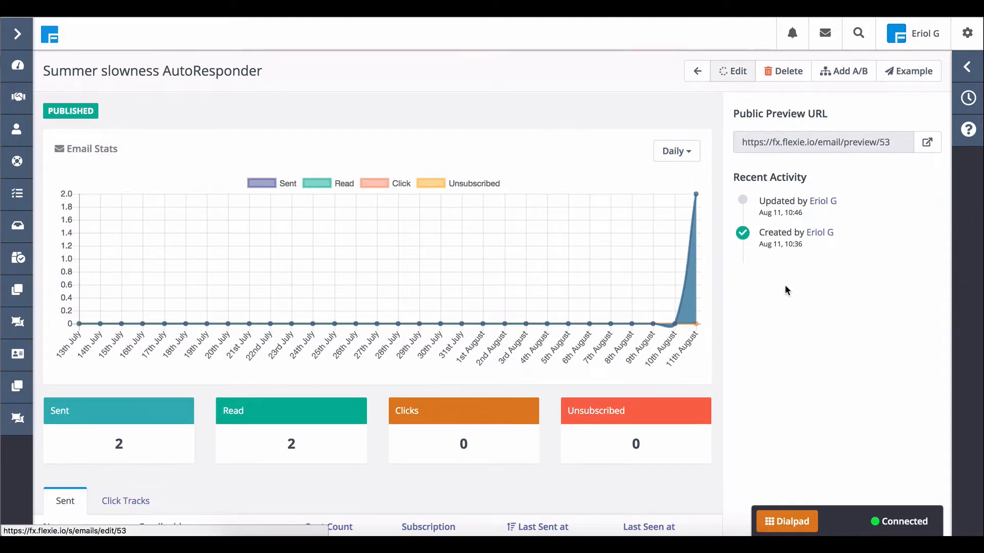
{"action": "left_click", "coordinate": [731, 71]}
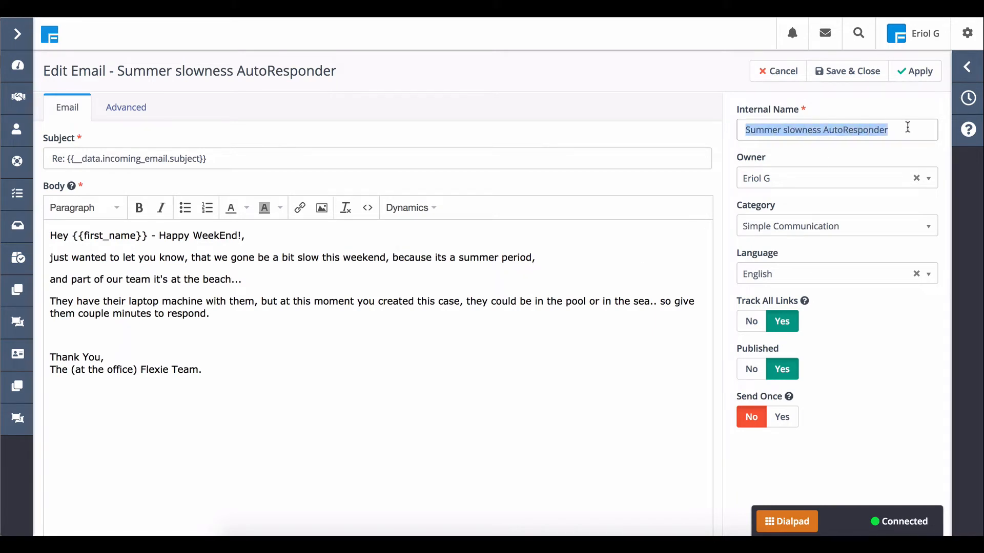
{"action": "mouse_move", "coordinate": [114, 182]}
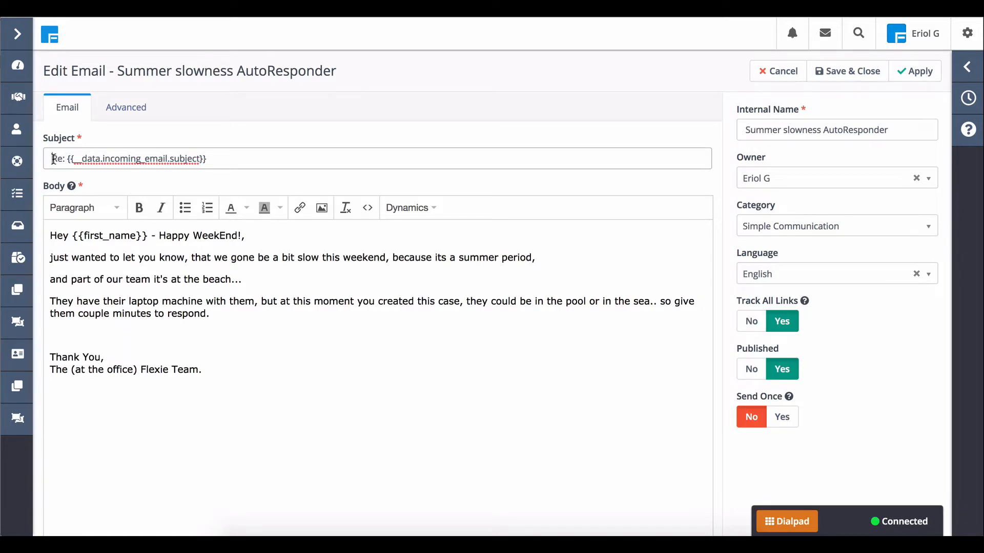
Highlight the incoming email subject placeholder after 'Re:' in the autoresponder subject.
{"action": "double_click", "coordinate": [57, 158]}
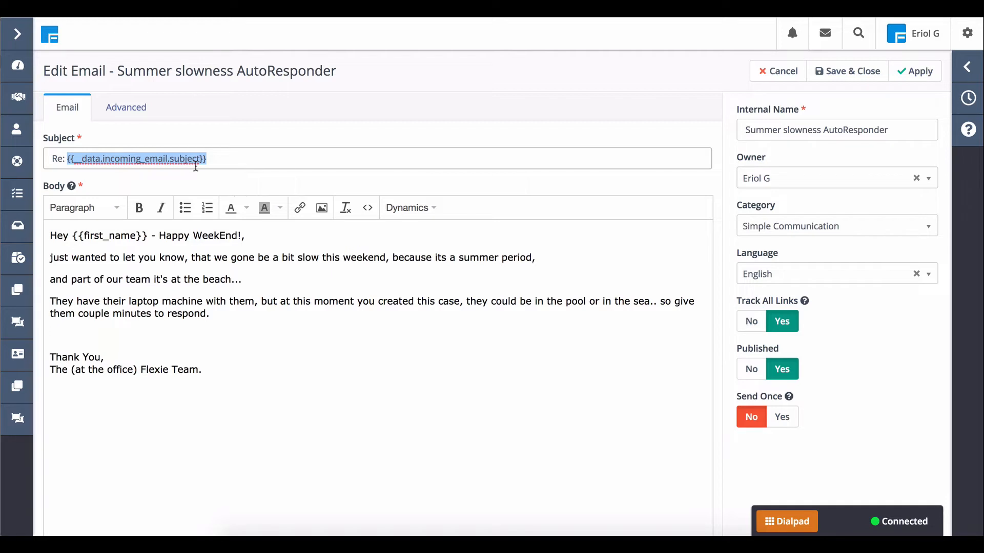
{"action": "mouse_move", "coordinate": [184, 247]}
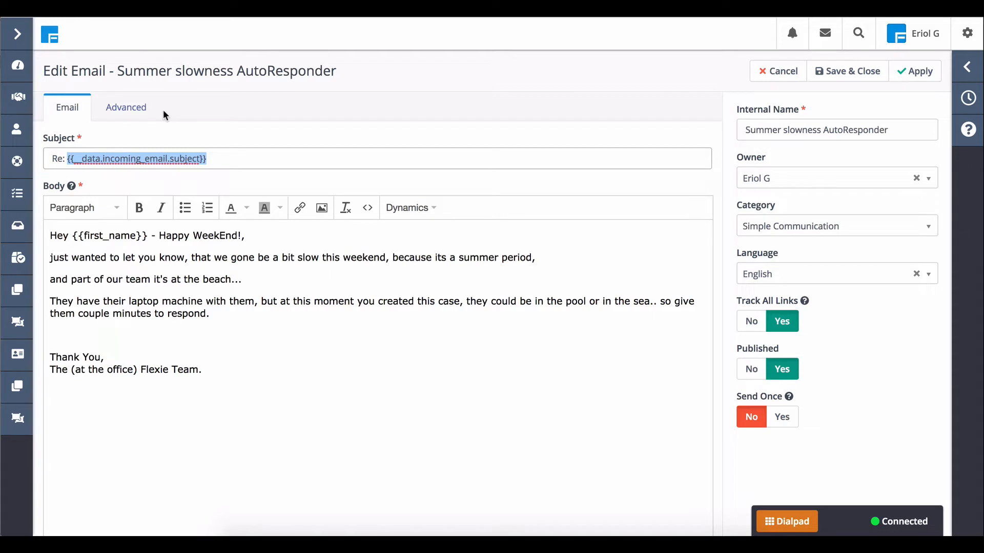
{"action": "mouse_move", "coordinate": [192, 30]}
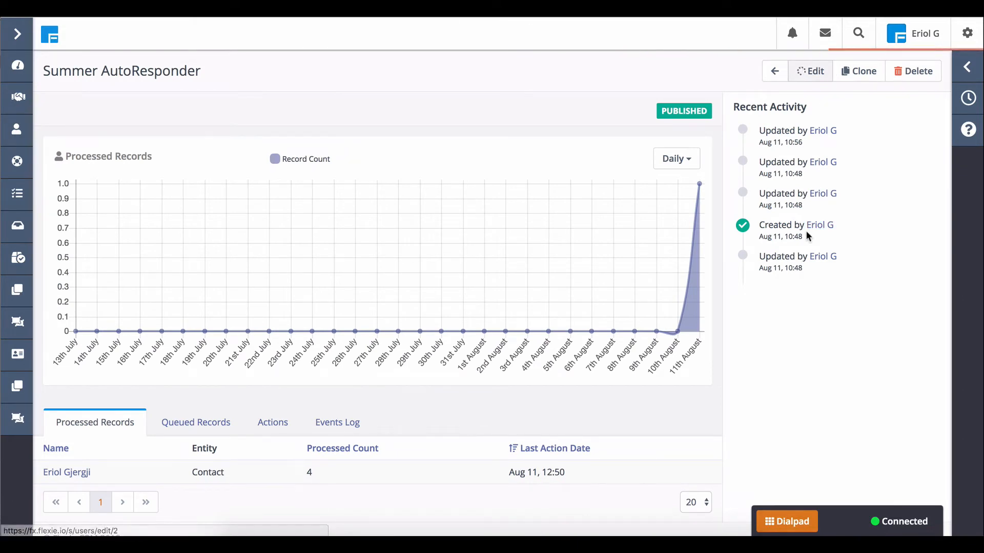
Edit the Summer AutoResponder workflow and show its step diagram in the Workflow Engine builder.
{"action": "left_click", "coordinate": [810, 71]}
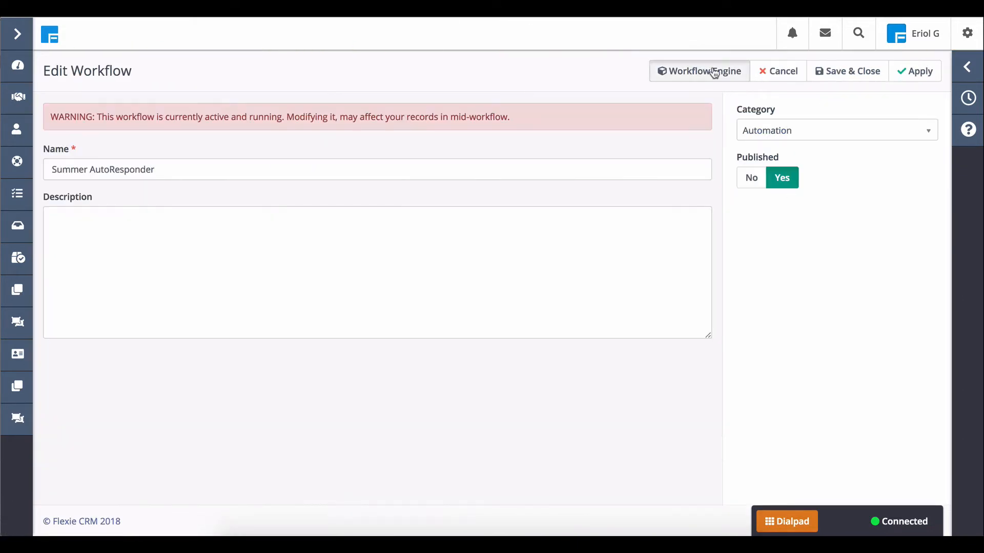
{"action": "left_click", "coordinate": [698, 71]}
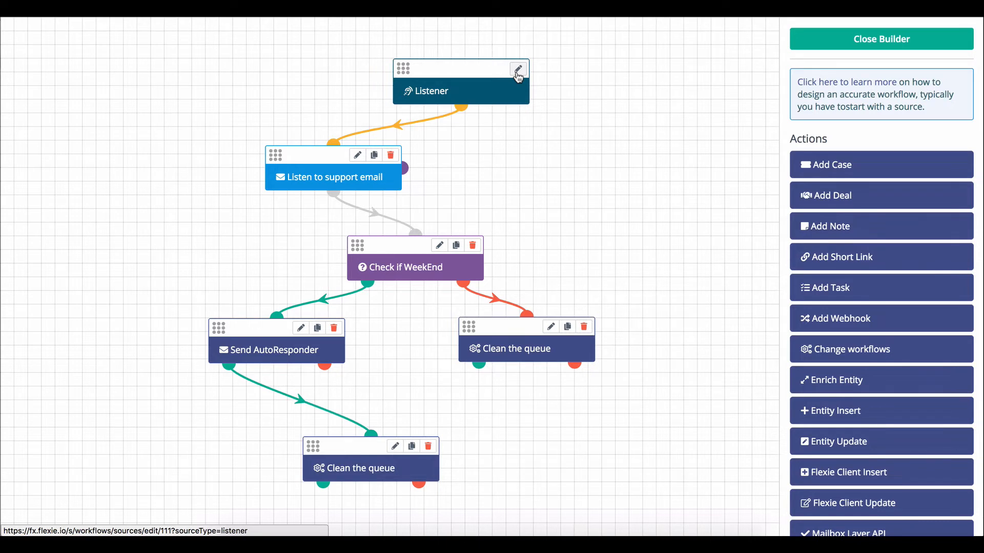
{"action": "mouse_move", "coordinate": [360, 164]}
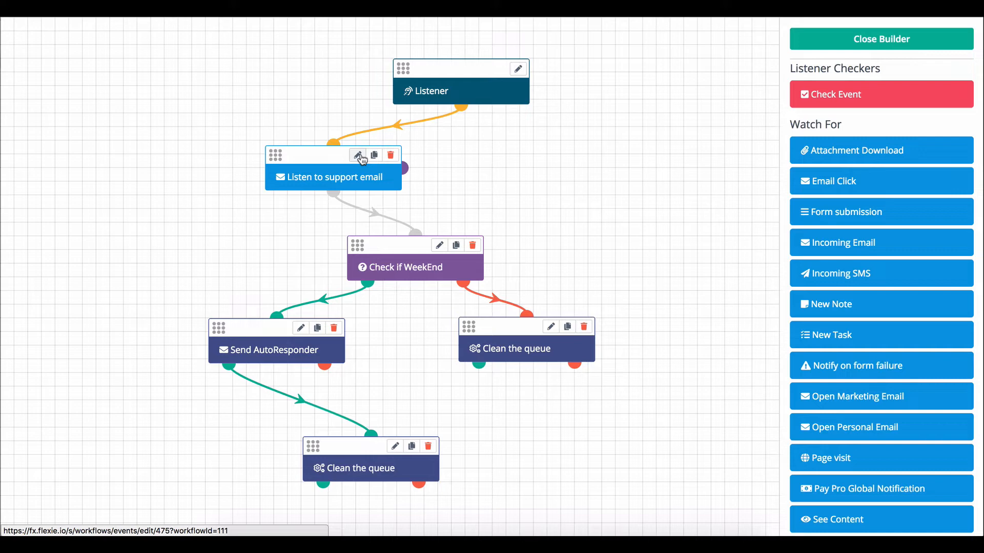
Reveal the Listen to support email node's incoming-email settings for the support inbox.
{"action": "left_click", "coordinate": [357, 155]}
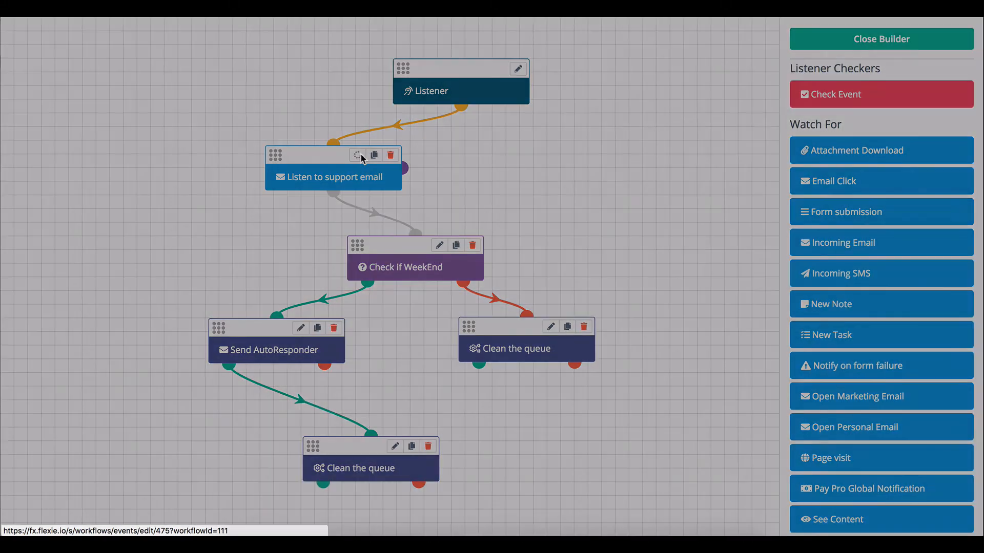
{"action": "left_click", "coordinate": [356, 155]}
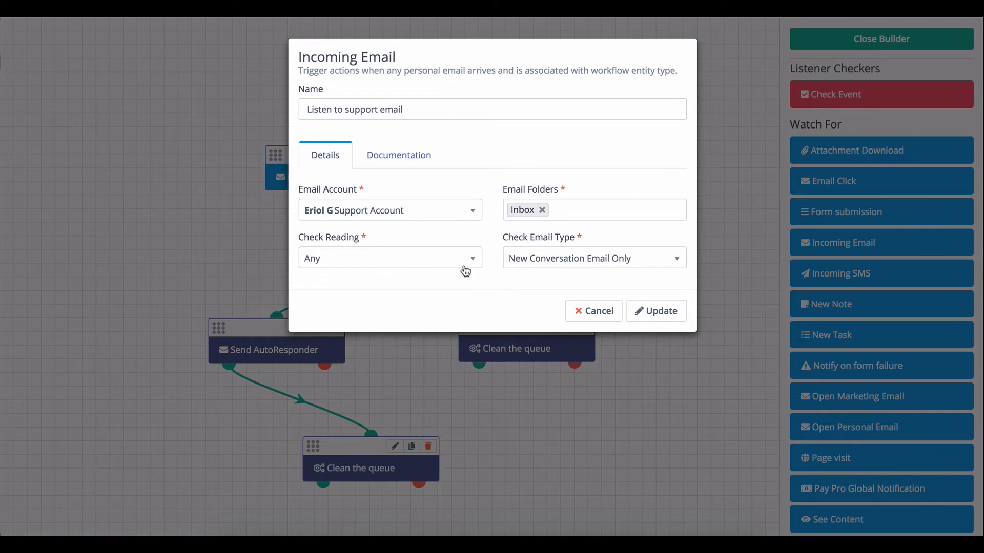
{"action": "left_click", "coordinate": [389, 210]}
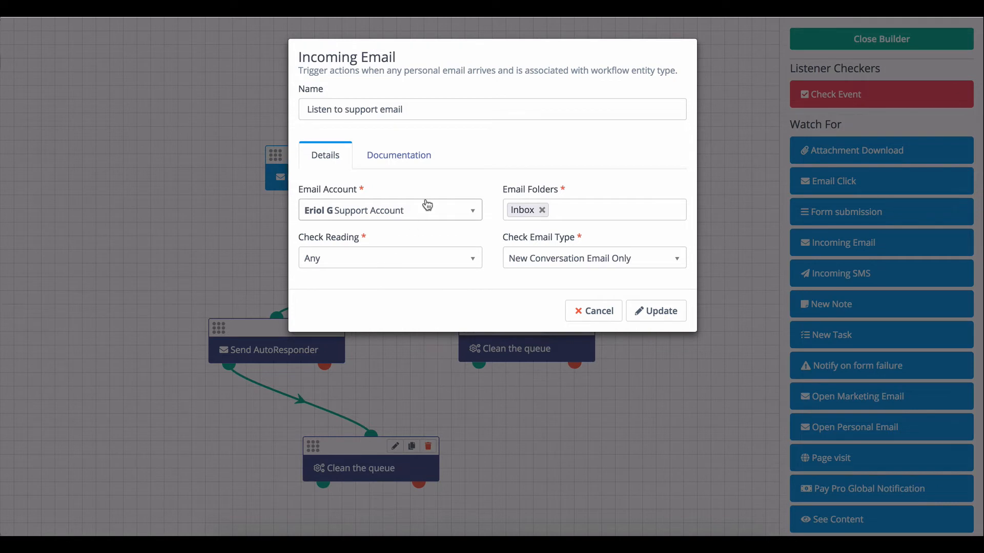
{"action": "mouse_move", "coordinate": [413, 213]}
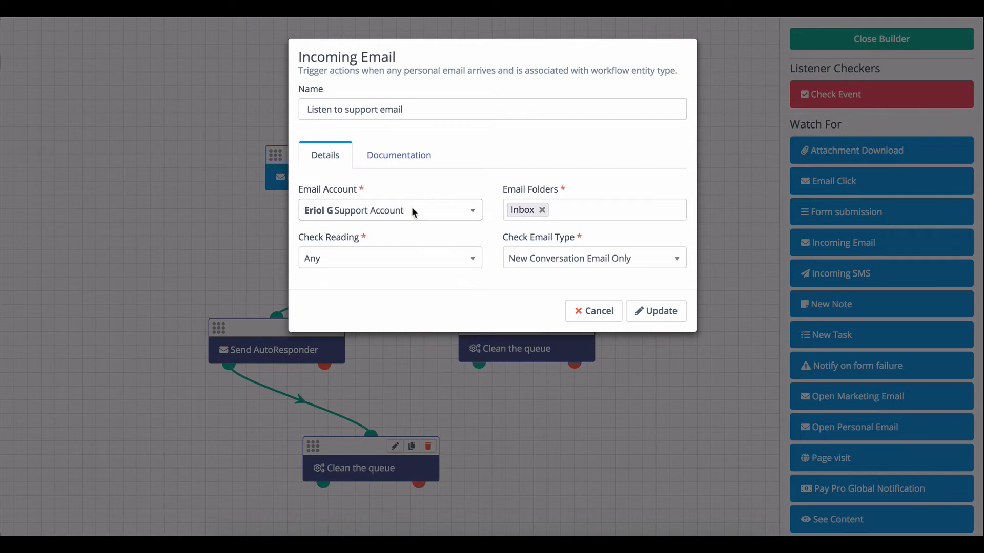
{"action": "mouse_move", "coordinate": [489, 223]}
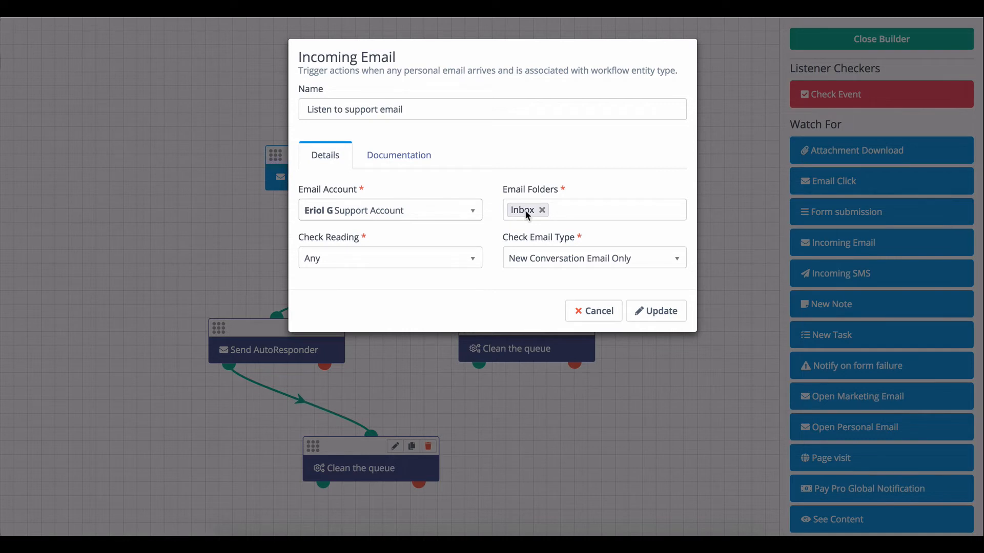
{"action": "mouse_move", "coordinate": [376, 250]}
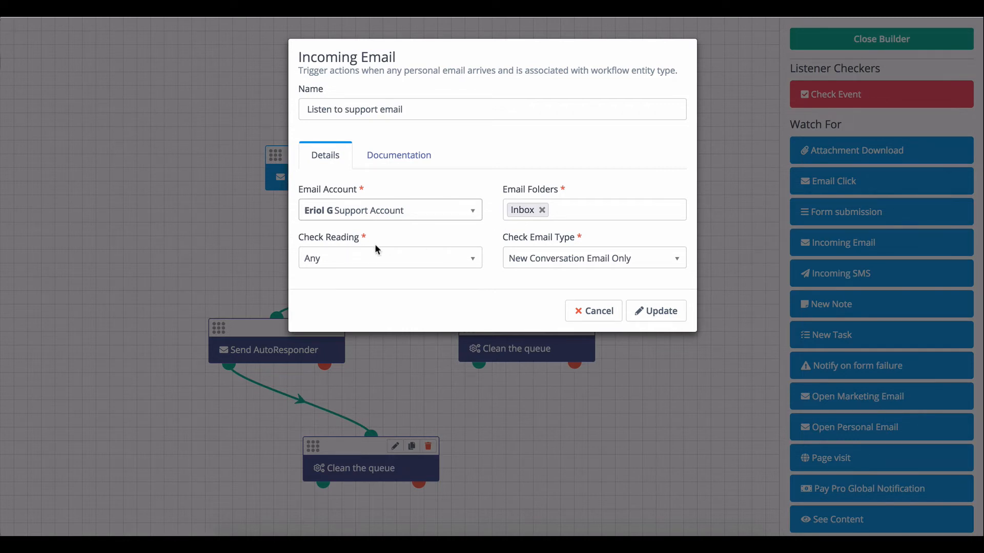
{"action": "mouse_move", "coordinate": [297, 246]}
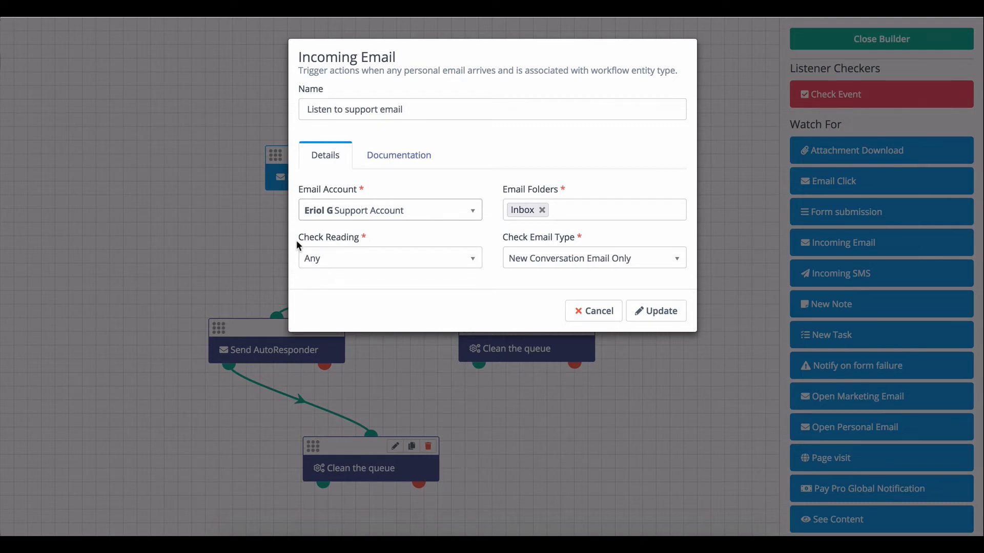
{"action": "mouse_move", "coordinate": [337, 267]}
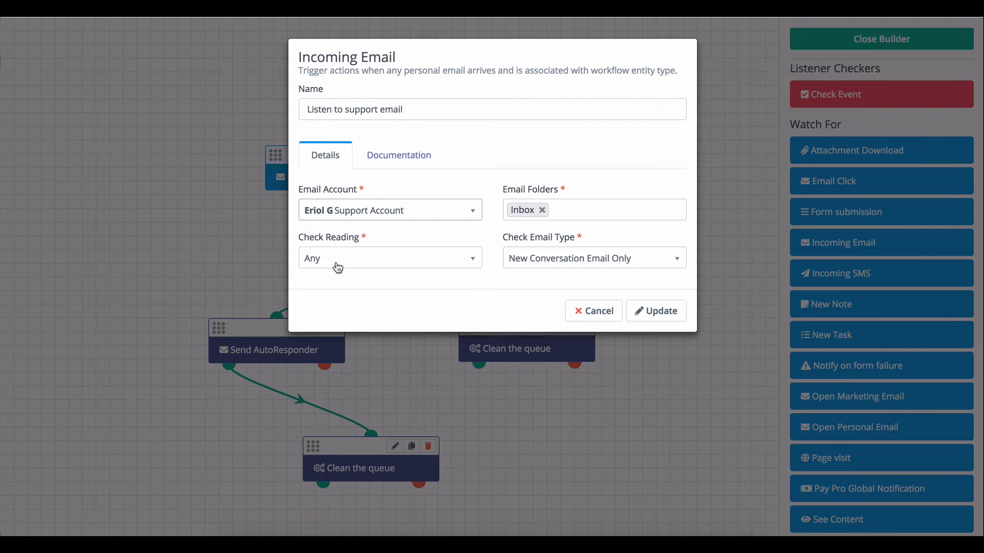
{"action": "left_click", "coordinate": [390, 258]}
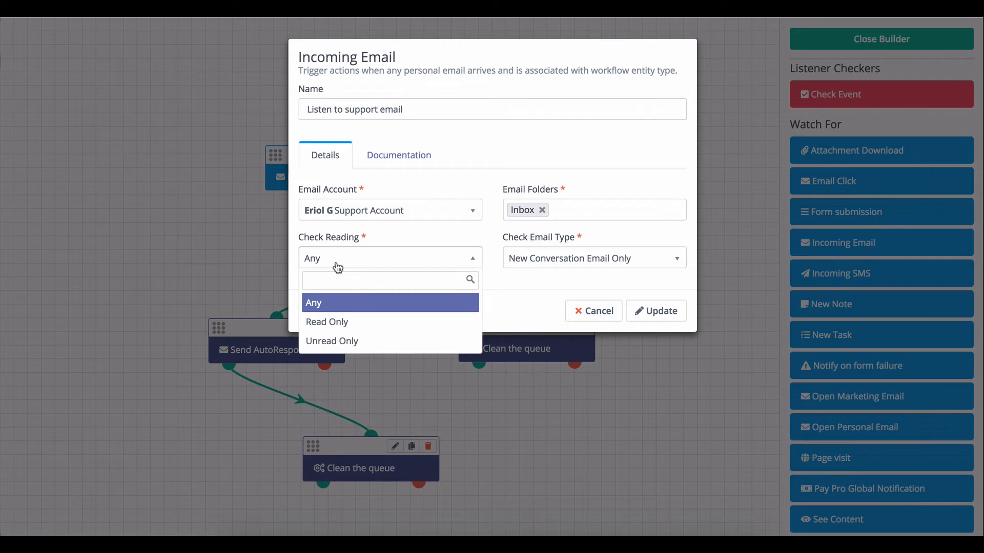
{"action": "left_click", "coordinate": [313, 302]}
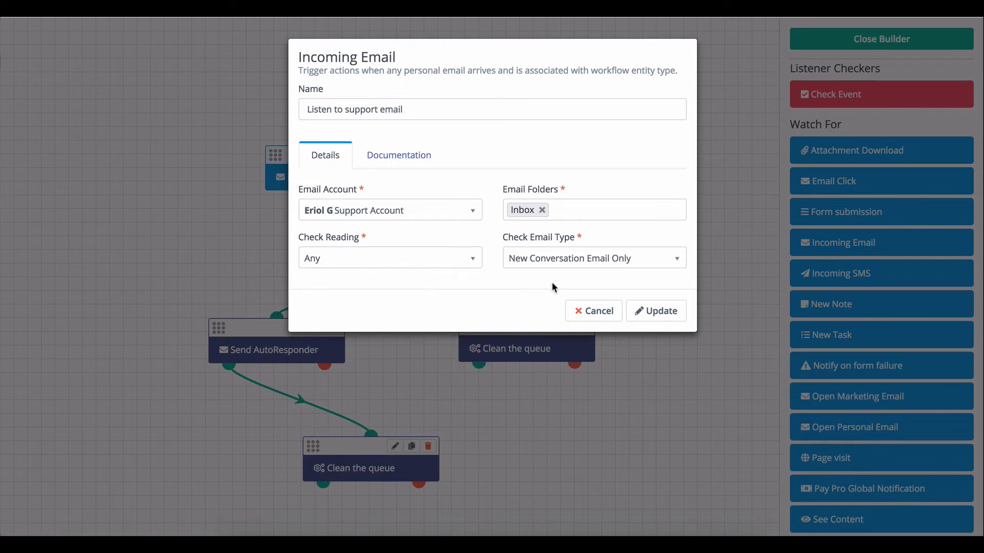
{"action": "mouse_move", "coordinate": [567, 259]}
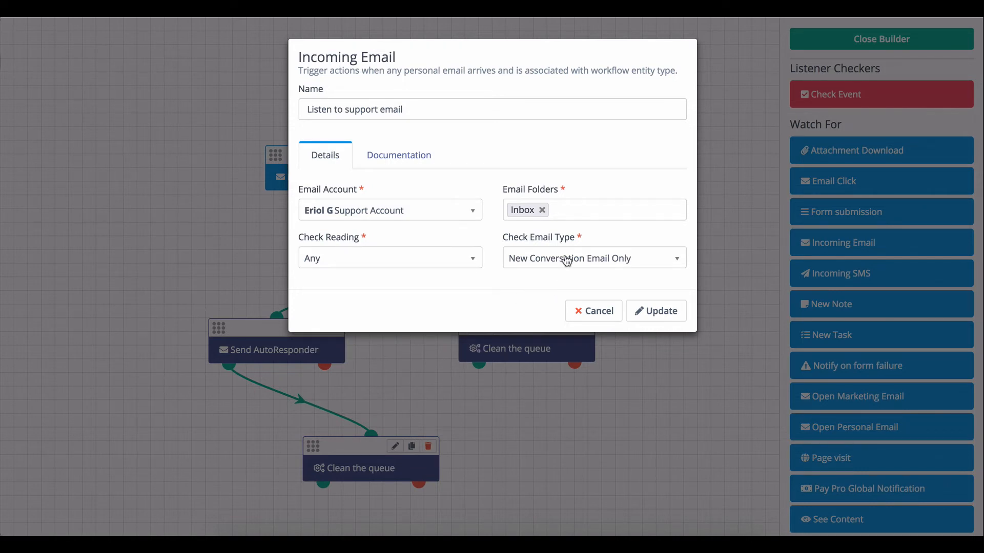
{"action": "mouse_move", "coordinate": [645, 270]}
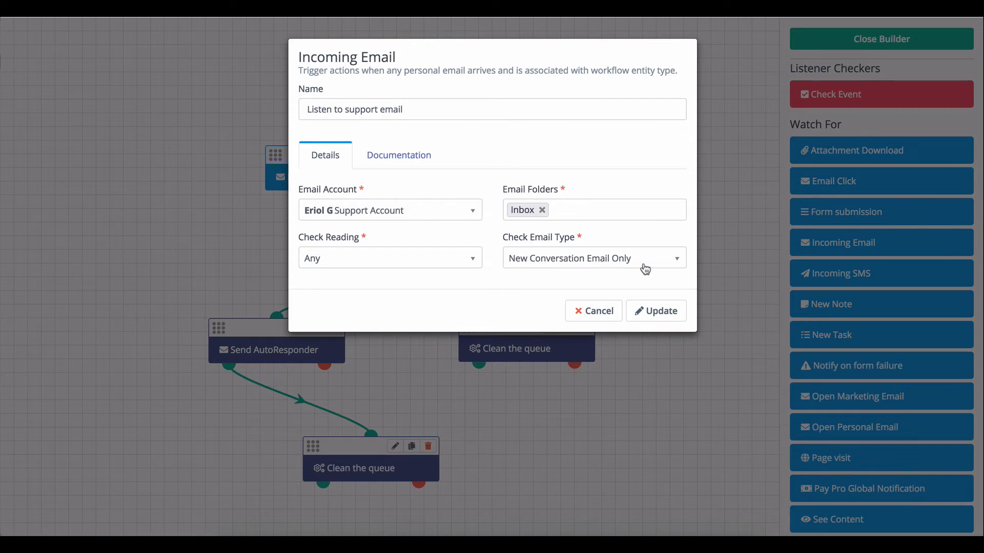
{"action": "left_click", "coordinate": [593, 258]}
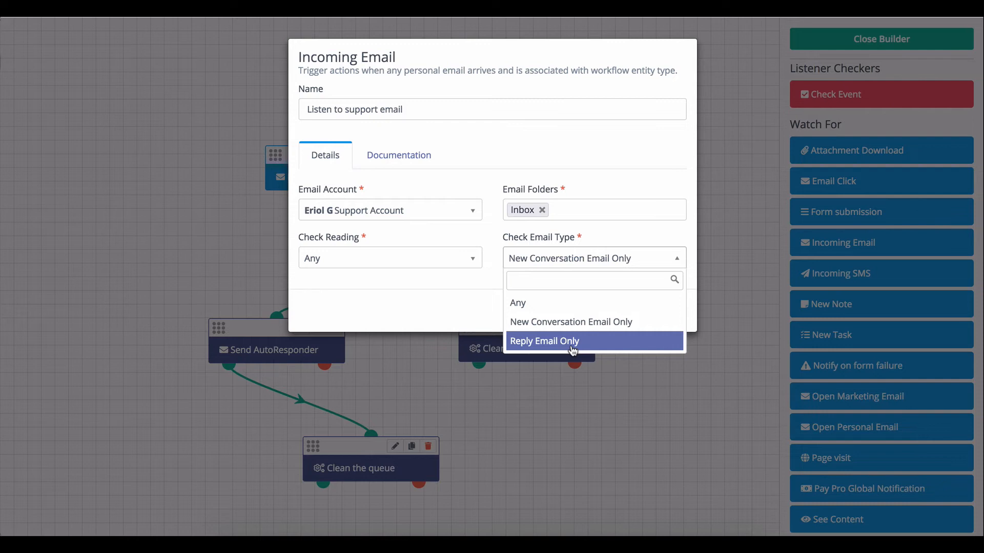
{"action": "mouse_move", "coordinate": [580, 325]}
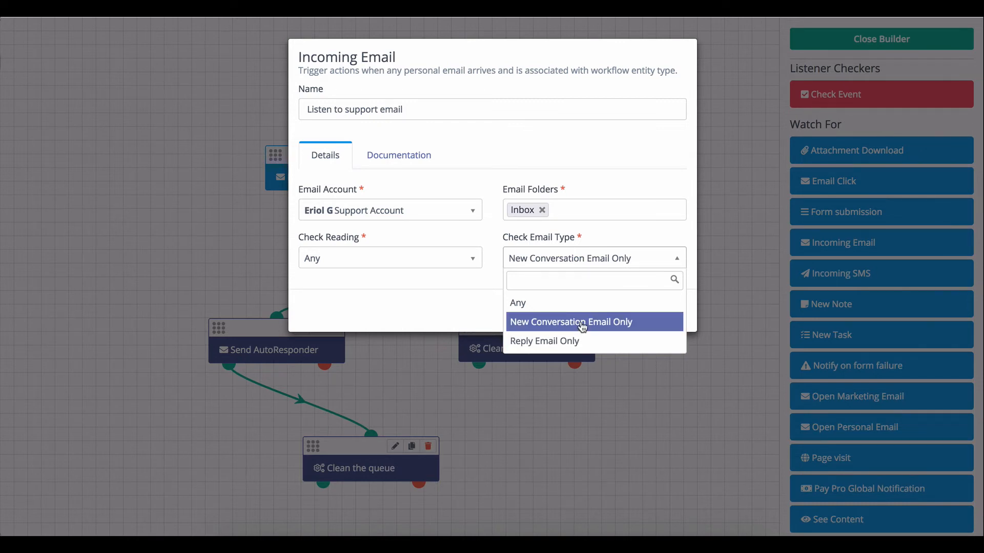
Keep New Conversation Email Only and highlight the Documentation paragraph and the from_email data field.
{"action": "left_click", "coordinate": [399, 154]}
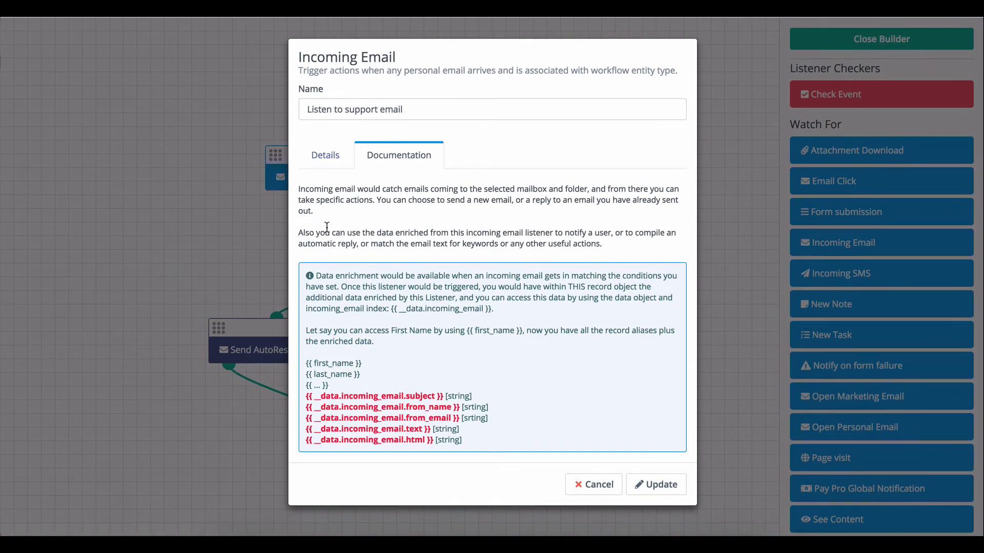
{"action": "mouse_move", "coordinate": [300, 200]}
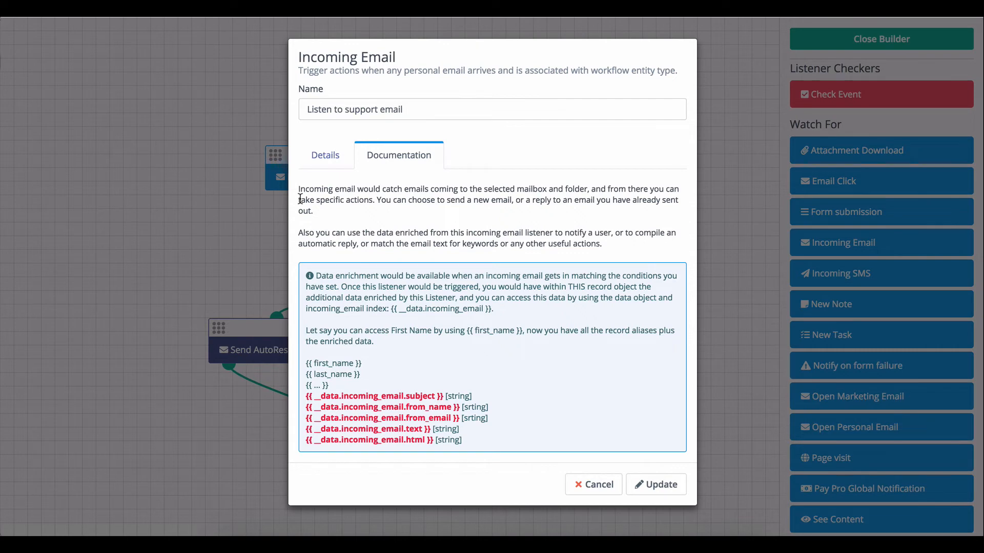
{"action": "left_click_drag", "start_coordinate": [299, 200], "coordinate": [474, 233]}
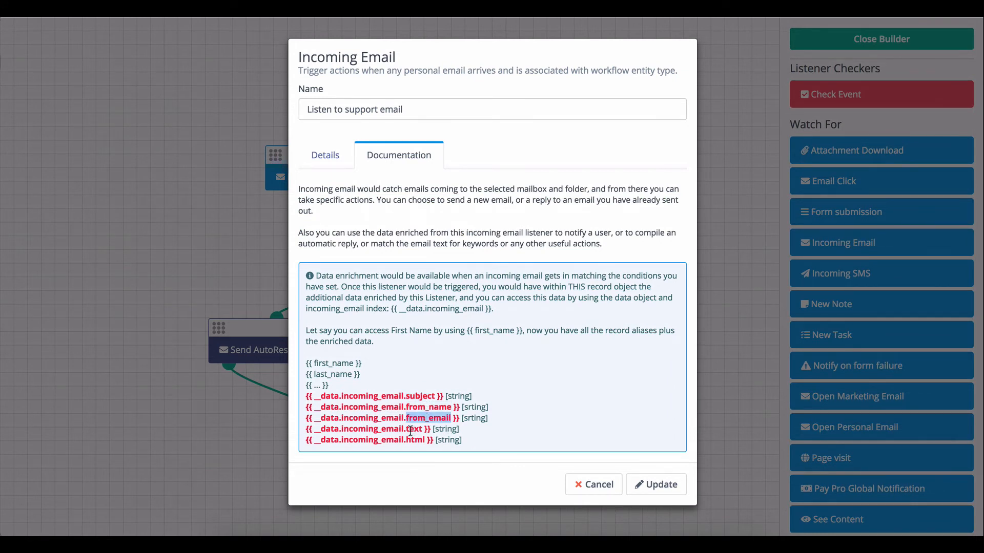
{"action": "double_click", "coordinate": [415, 440]}
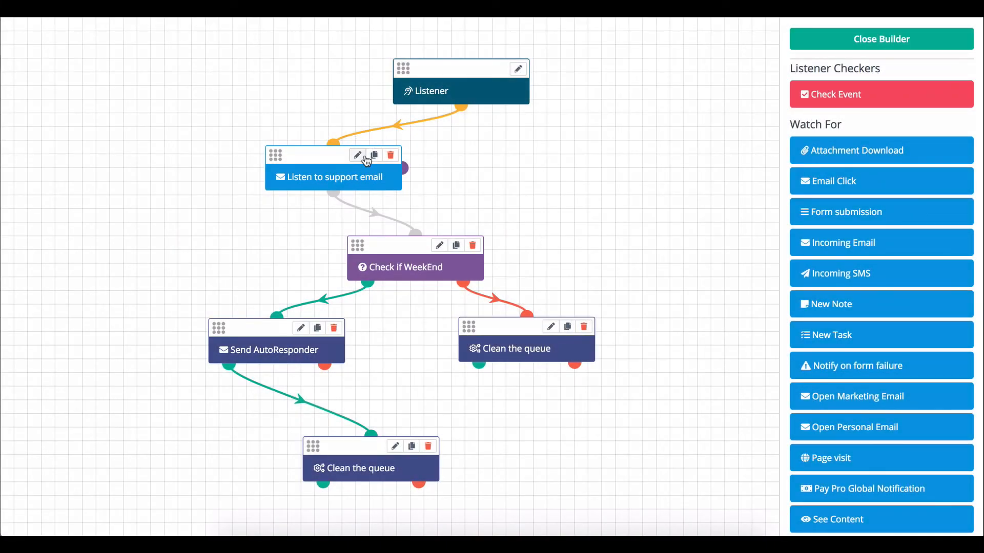
{"action": "mouse_move", "coordinate": [334, 168]}
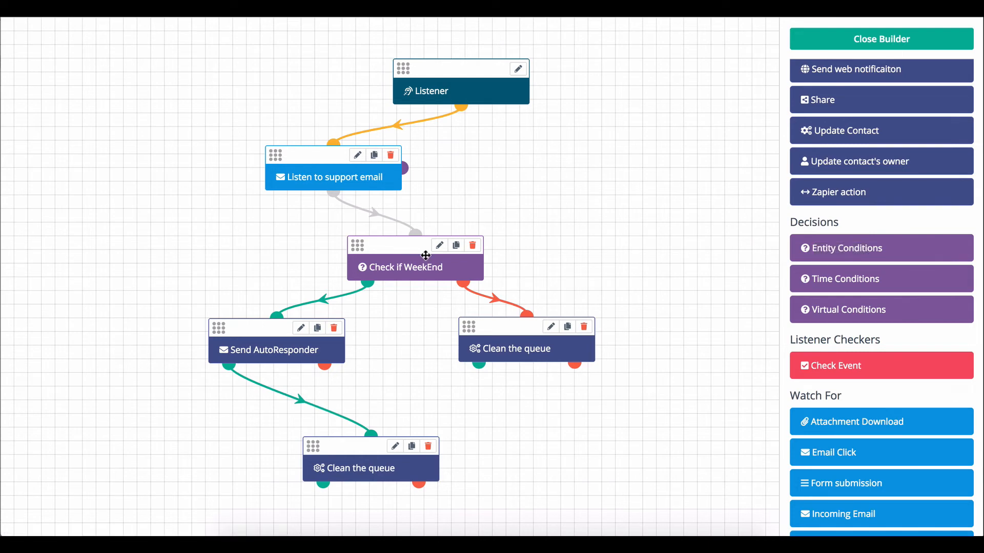
{"action": "left_click", "coordinate": [439, 244]}
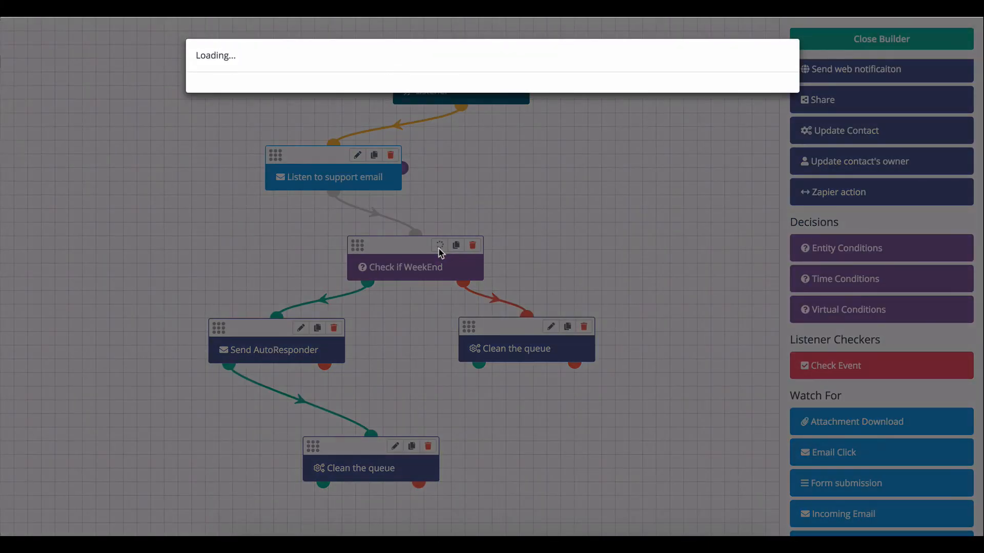
{"action": "left_click", "coordinate": [440, 245]}
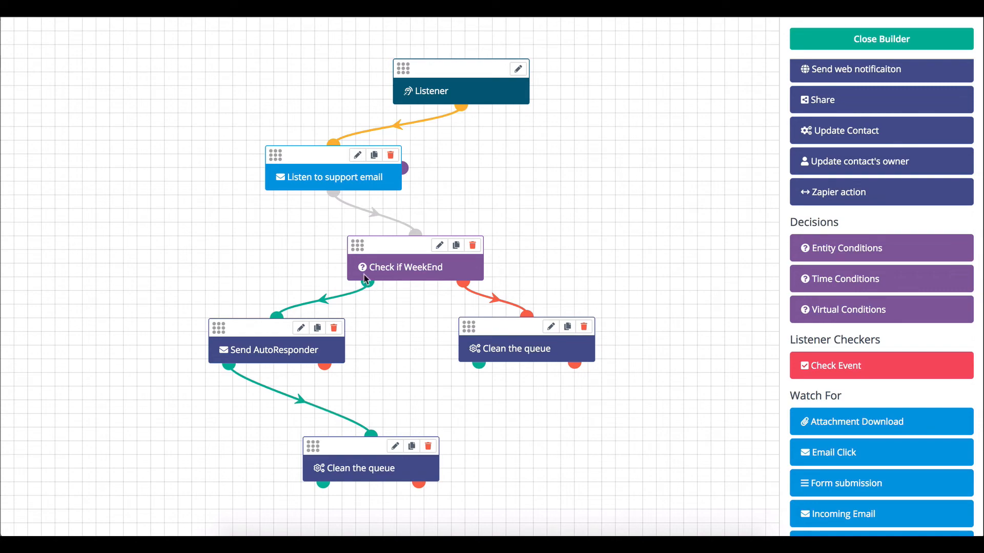
{"action": "left_click", "coordinate": [301, 328]}
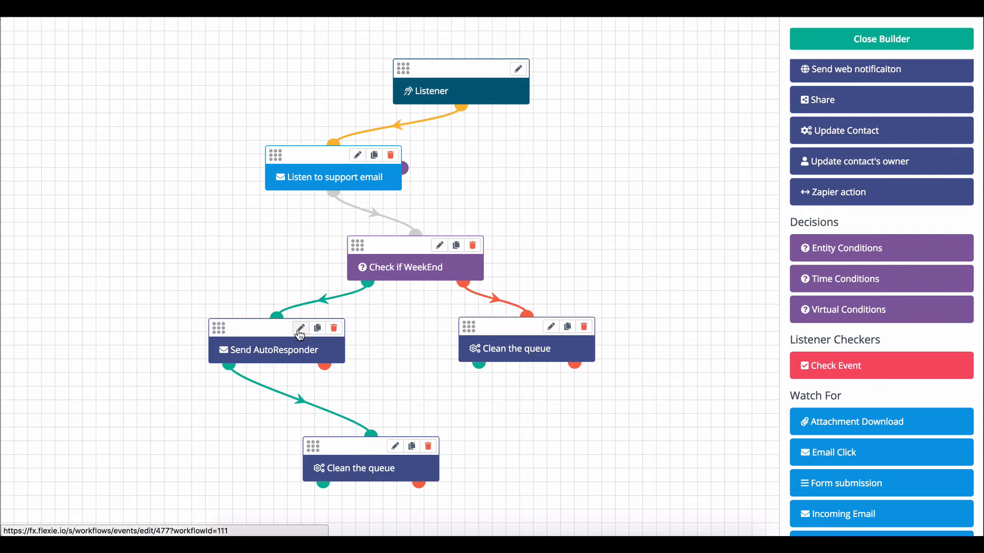
{"action": "left_click", "coordinate": [300, 329]}
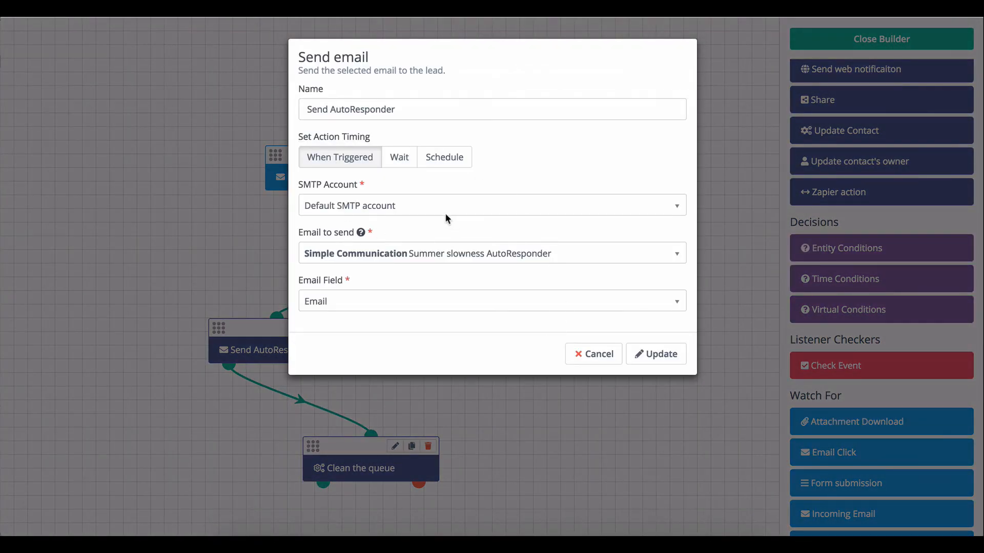
{"action": "mouse_move", "coordinate": [409, 215]}
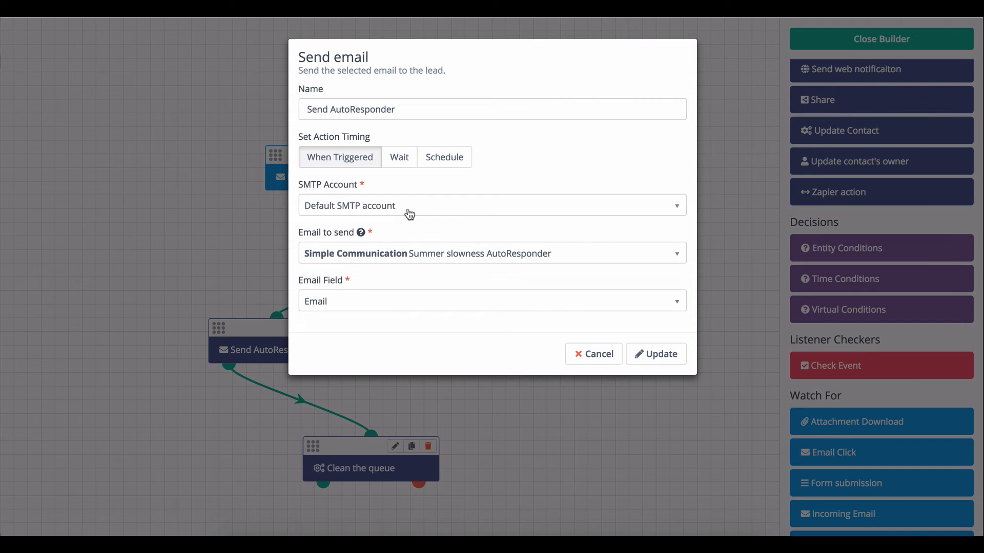
{"action": "mouse_move", "coordinate": [527, 260]}
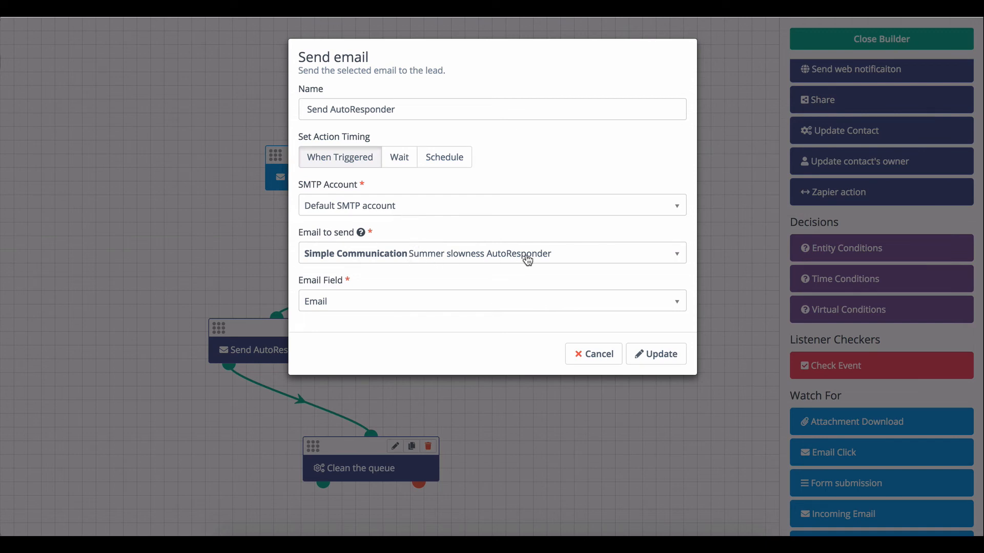
{"action": "mouse_move", "coordinate": [290, 302]}
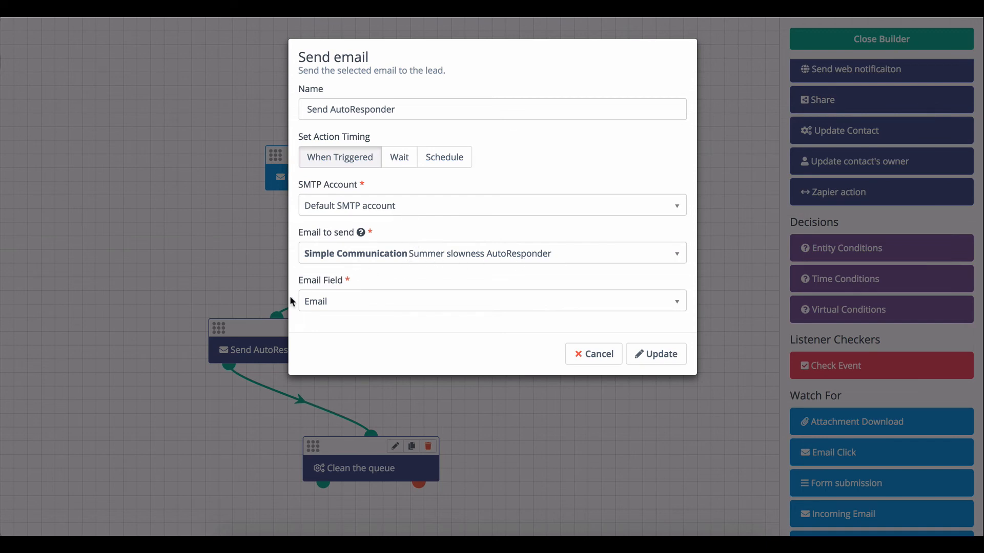
{"action": "left_click", "coordinate": [592, 353]}
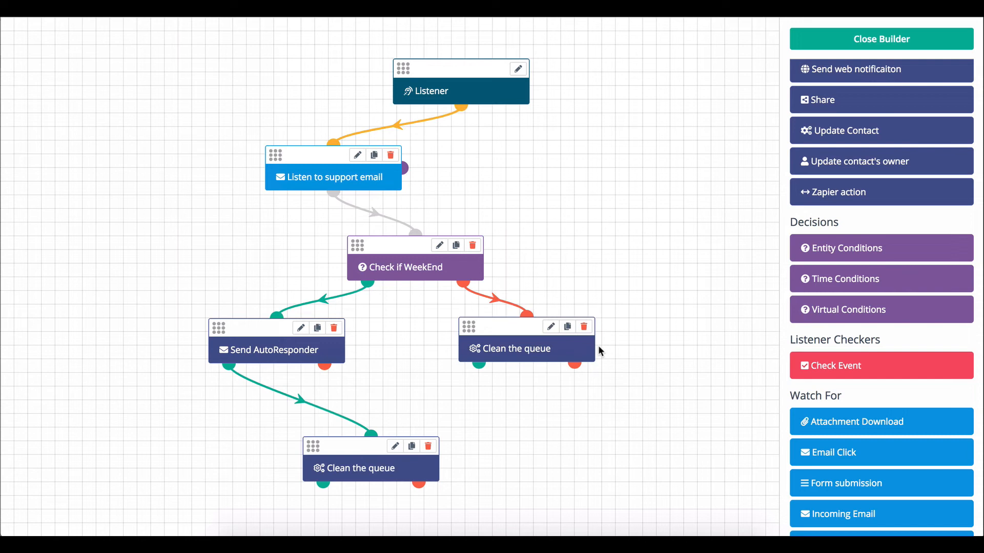
{"action": "mouse_move", "coordinate": [447, 388]}
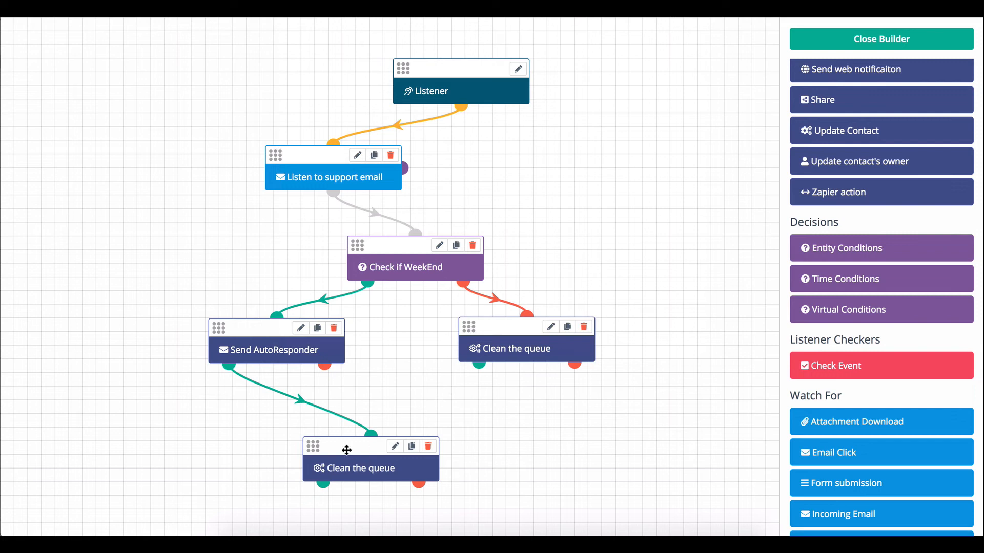
{"action": "mouse_move", "coordinate": [532, 332]}
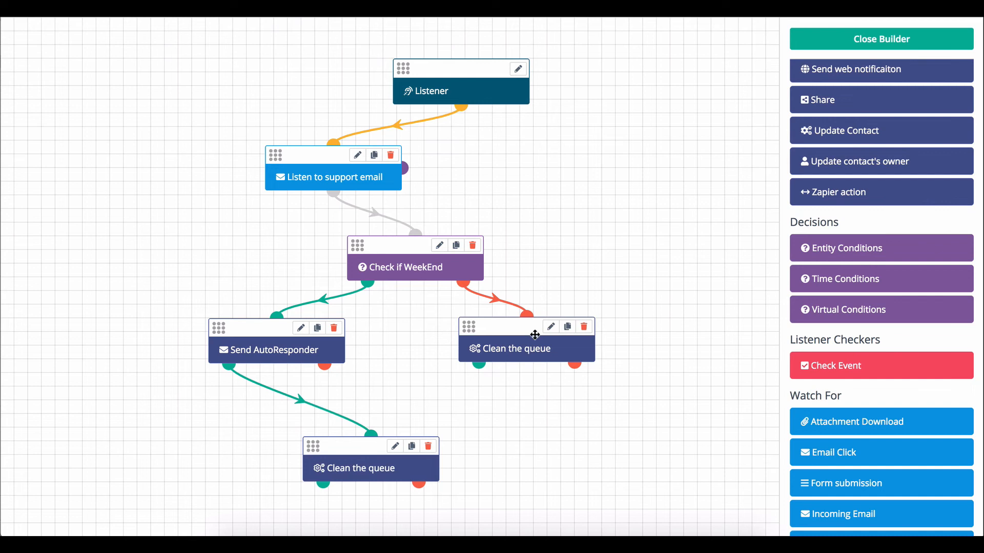
{"action": "mouse_move", "coordinate": [394, 455]}
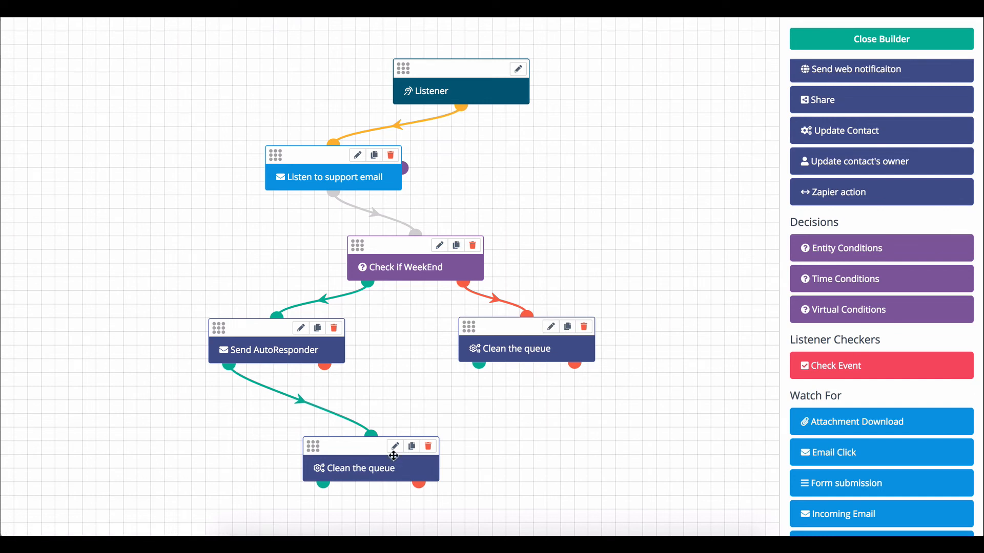
{"action": "mouse_move", "coordinate": [454, 427]}
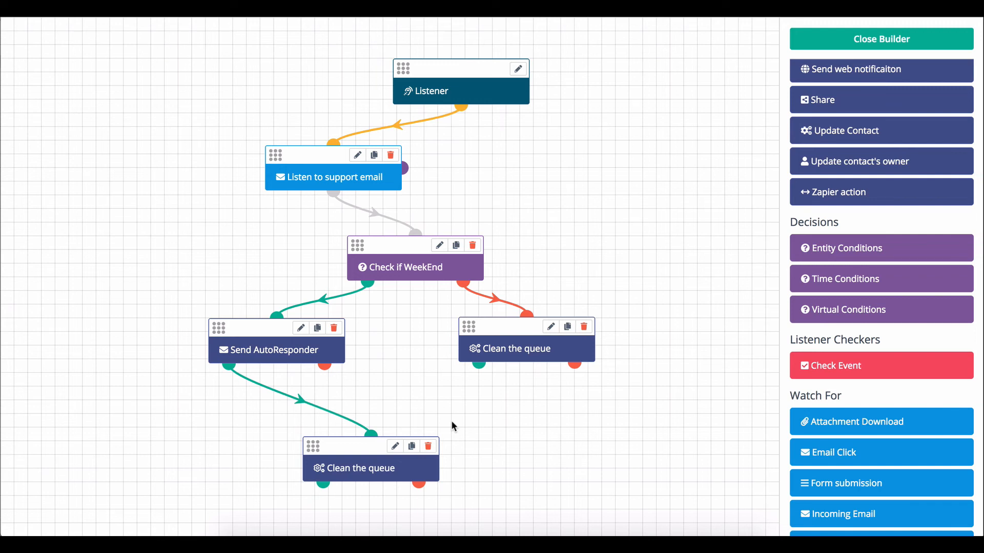
{"action": "mouse_move", "coordinate": [420, 437]}
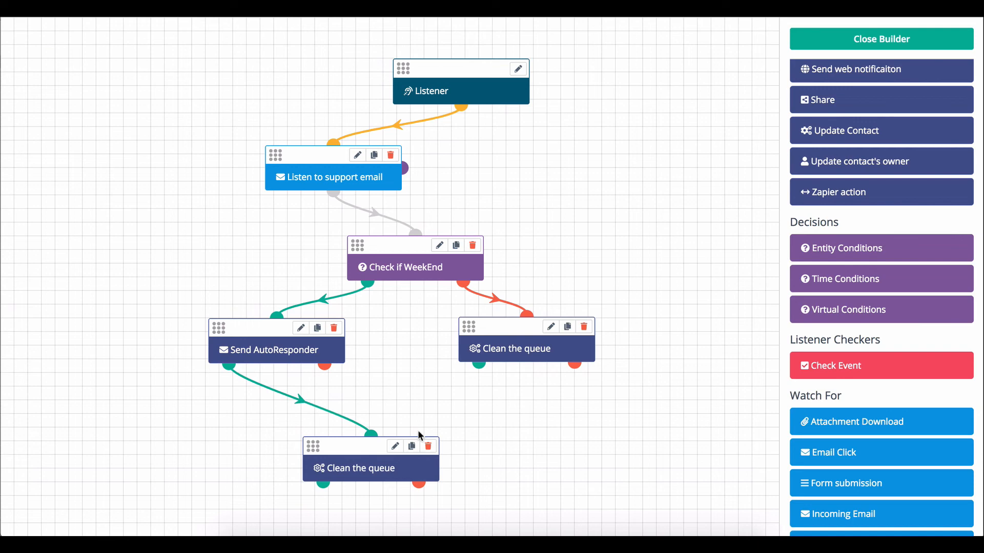
{"action": "mouse_move", "coordinate": [357, 433]}
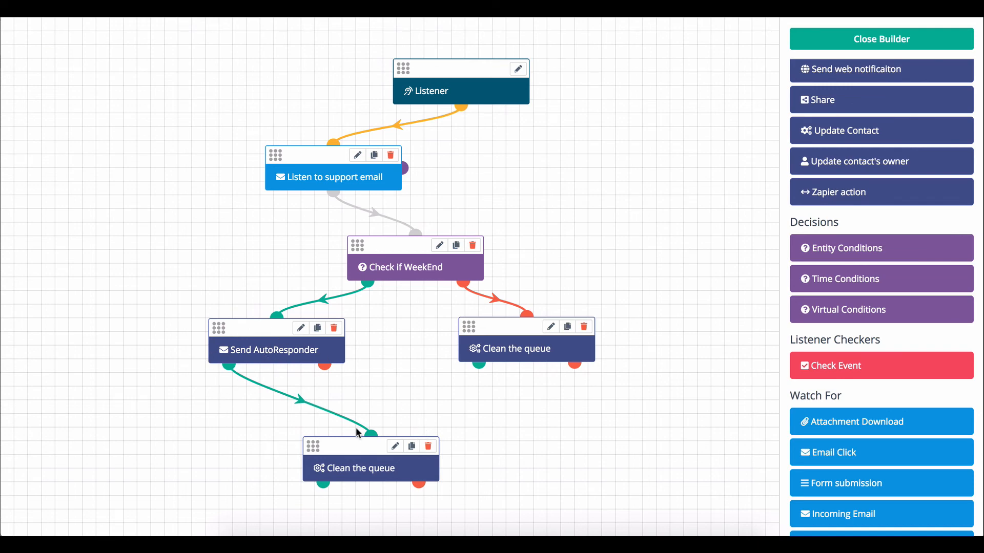
{"action": "left_click", "coordinate": [395, 447]}
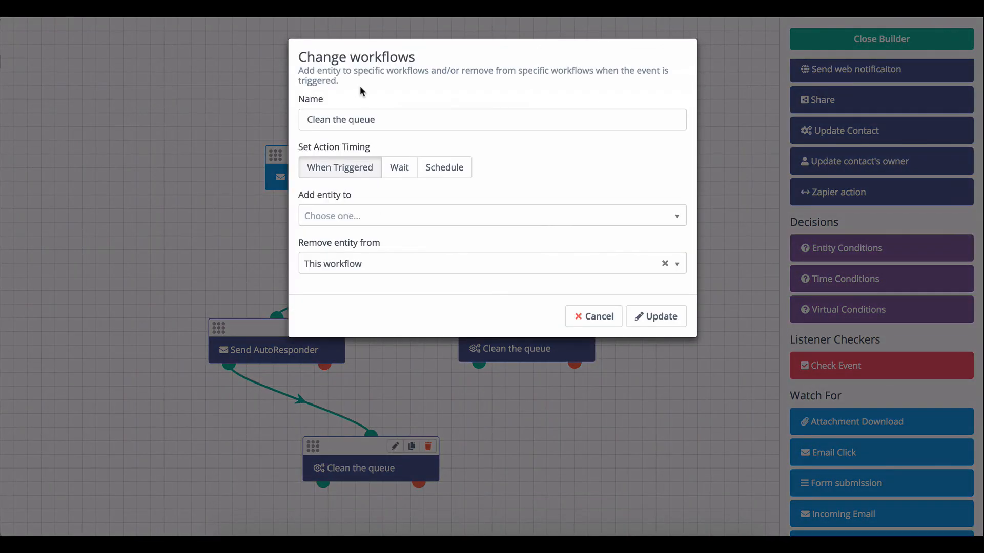
{"action": "mouse_move", "coordinate": [390, 269]}
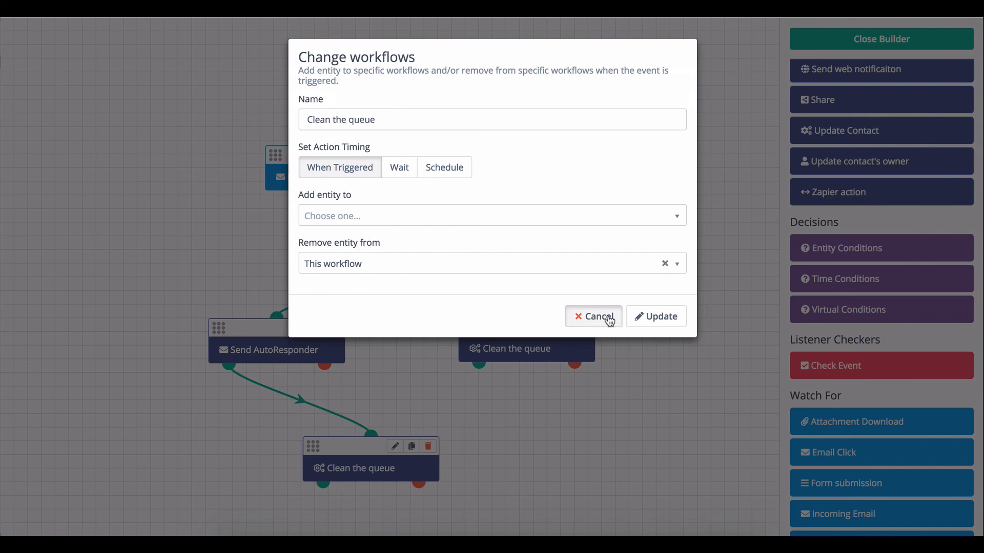
{"action": "left_click", "coordinate": [593, 317]}
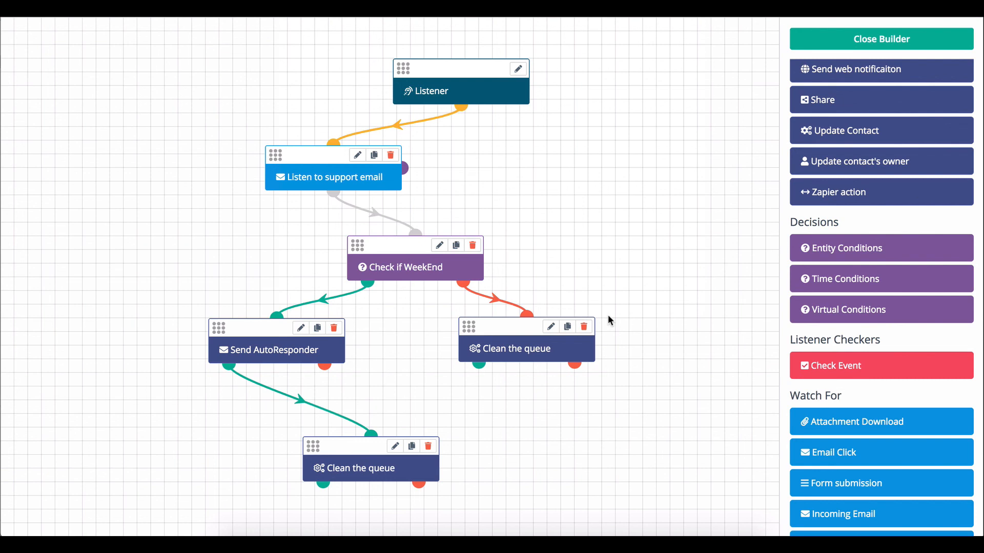
{"action": "mouse_move", "coordinate": [616, 290]}
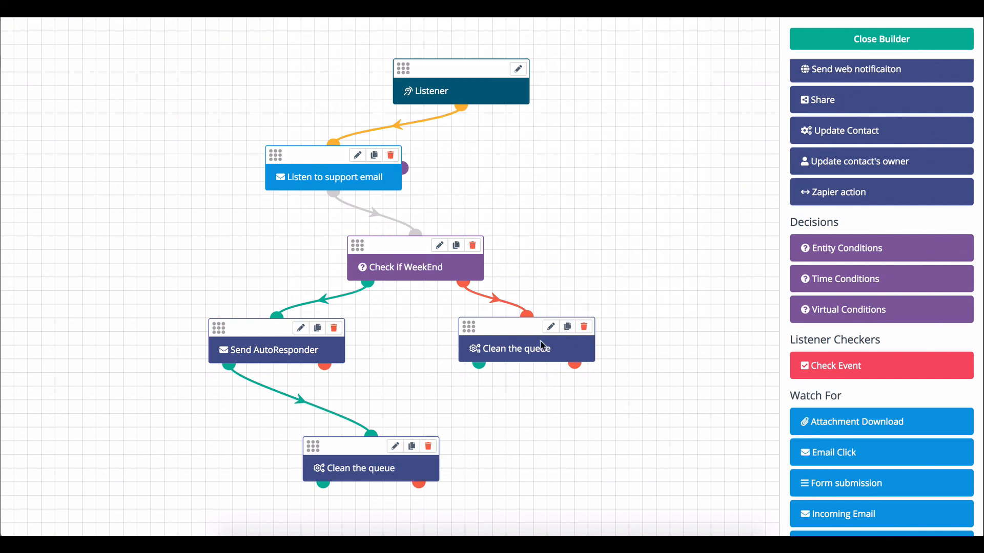
{"action": "mouse_move", "coordinate": [640, 248]}
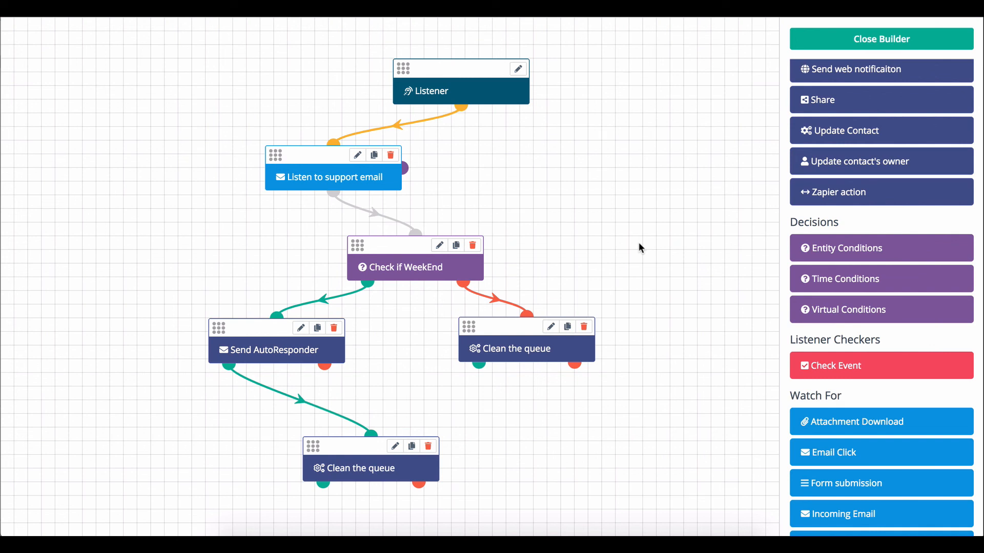
{"action": "mouse_move", "coordinate": [577, 32]}
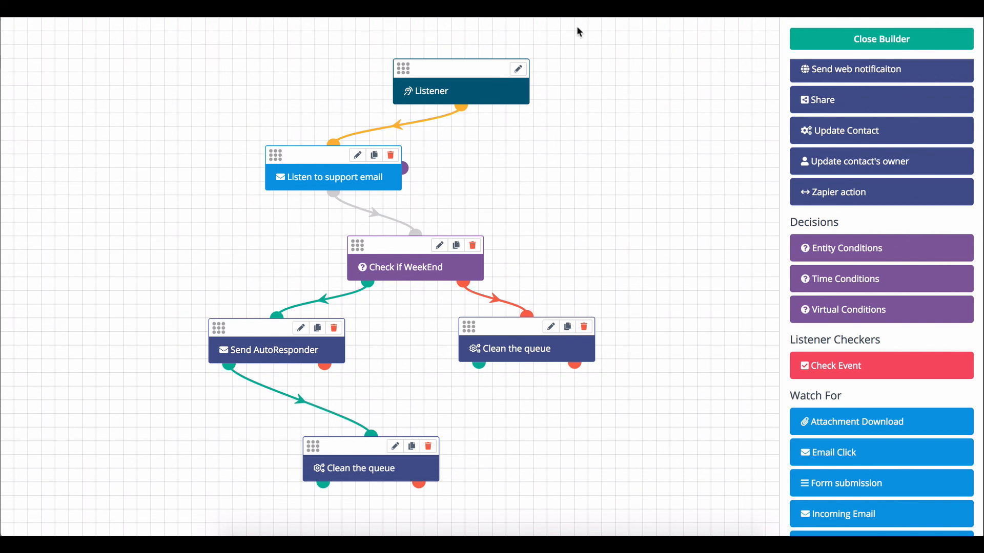
{"action": "mouse_move", "coordinate": [713, 133]}
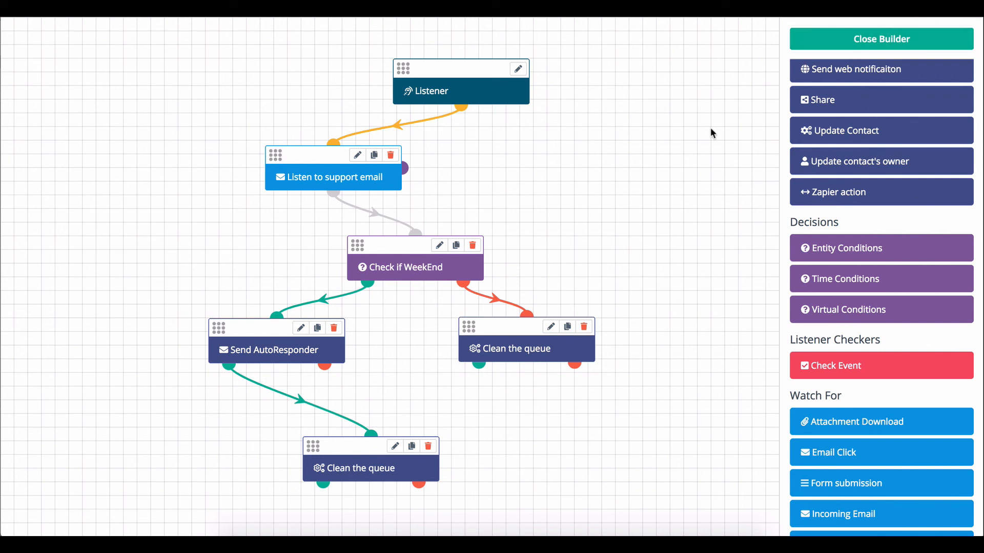